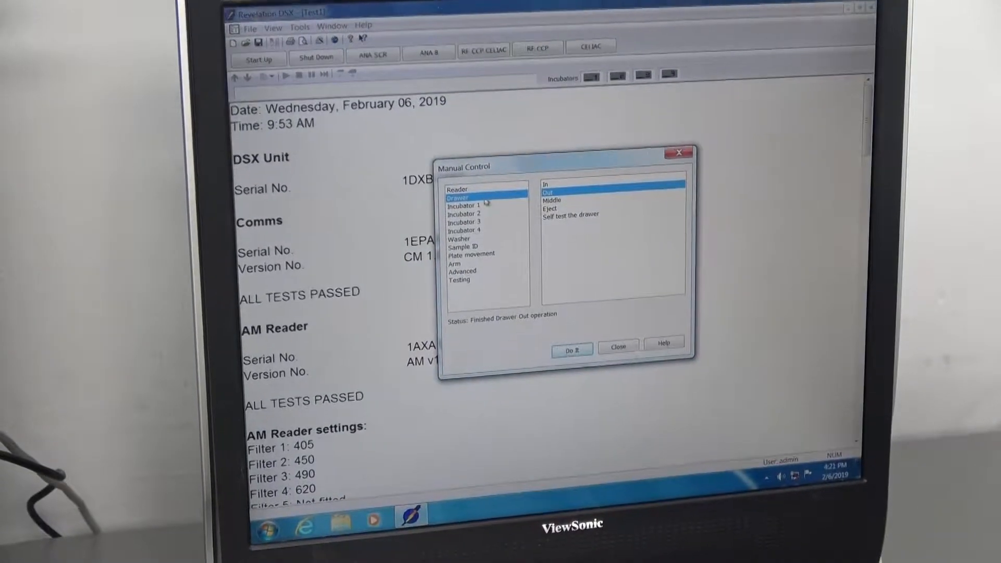
Step: Choose the Plate movement command 'get the plate from drawer 1' in Manual Control
click(471, 253)
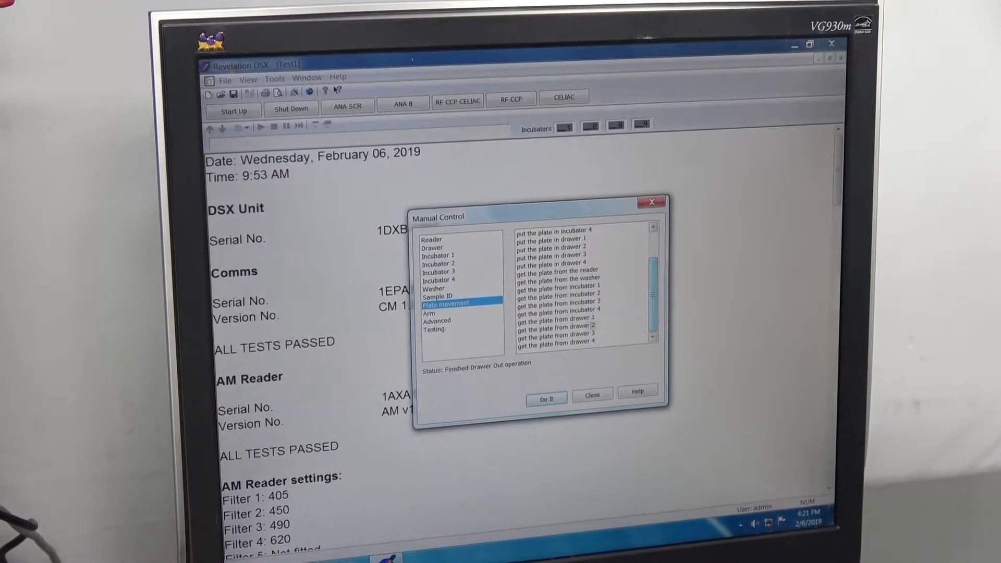
click(555, 314)
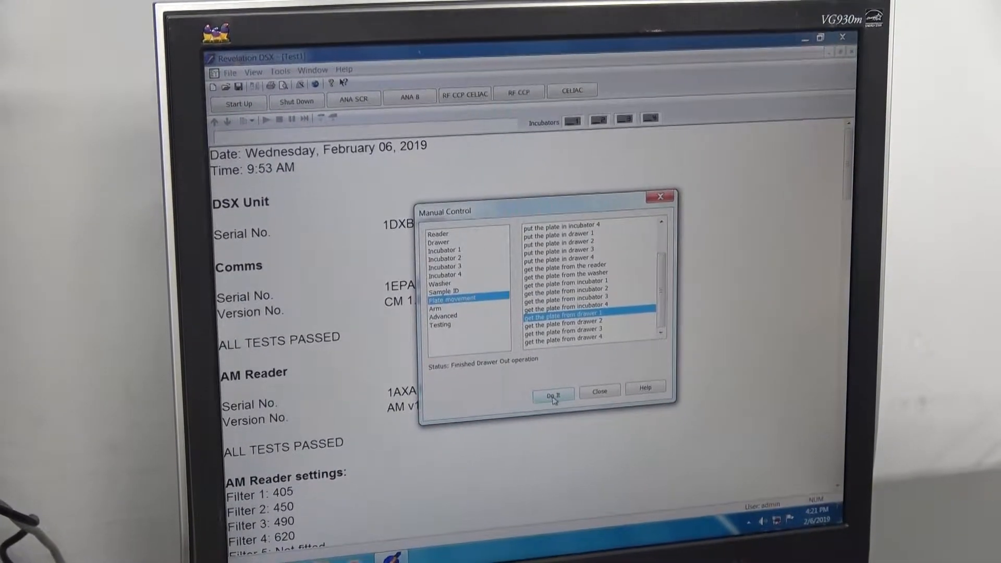